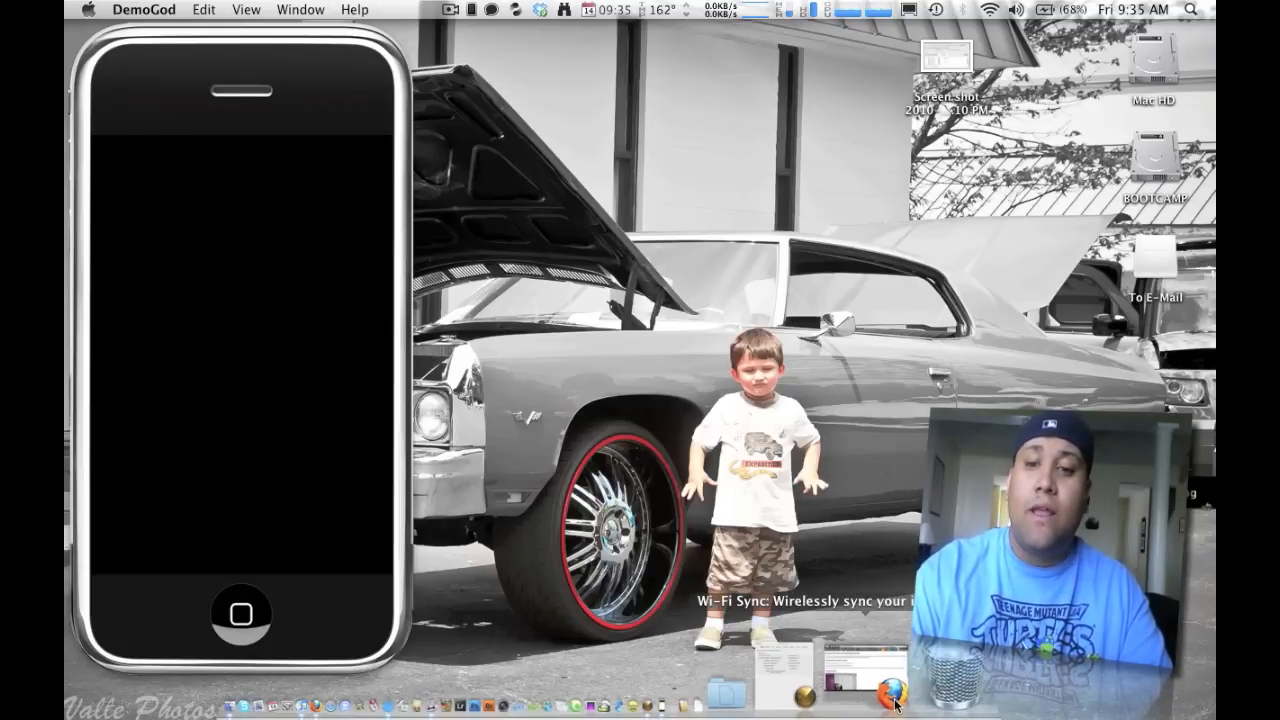
Download the Wi-Fi Sync app for Mac OS X from getwifisync.com.
{"action": "left_click", "coordinate": [884, 690]}
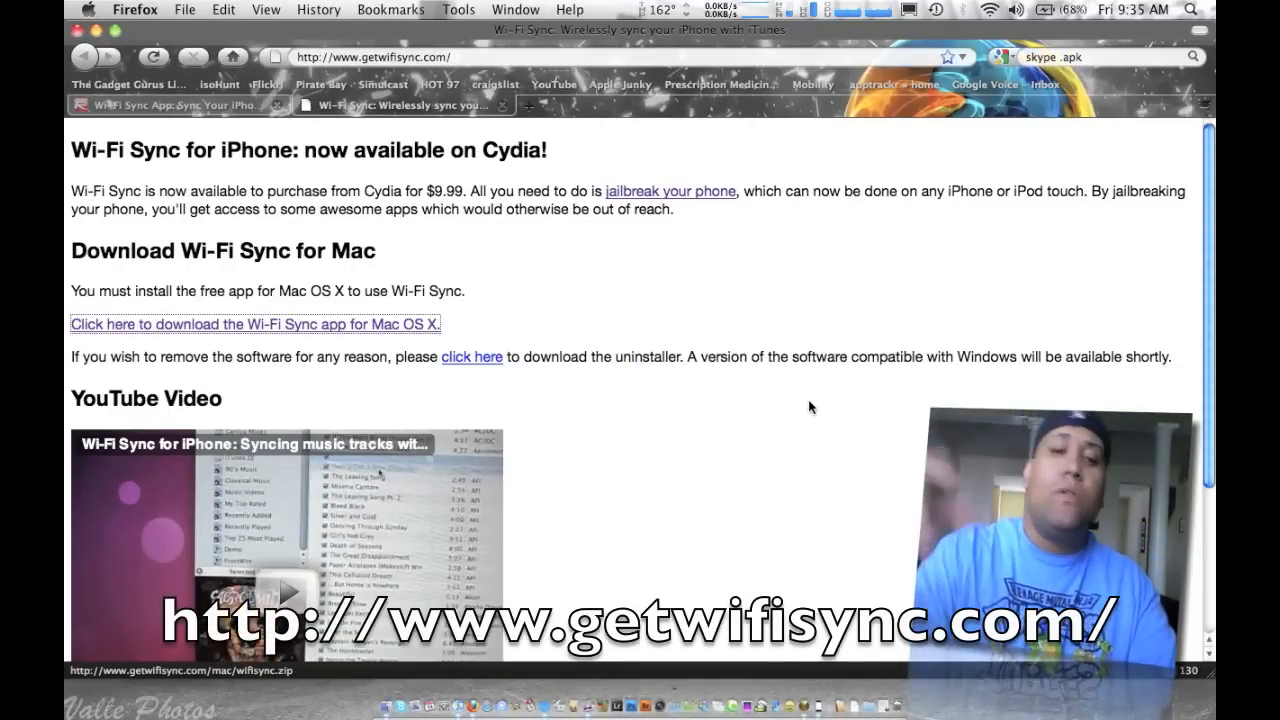
{"action": "mouse_move", "coordinate": [440, 278]}
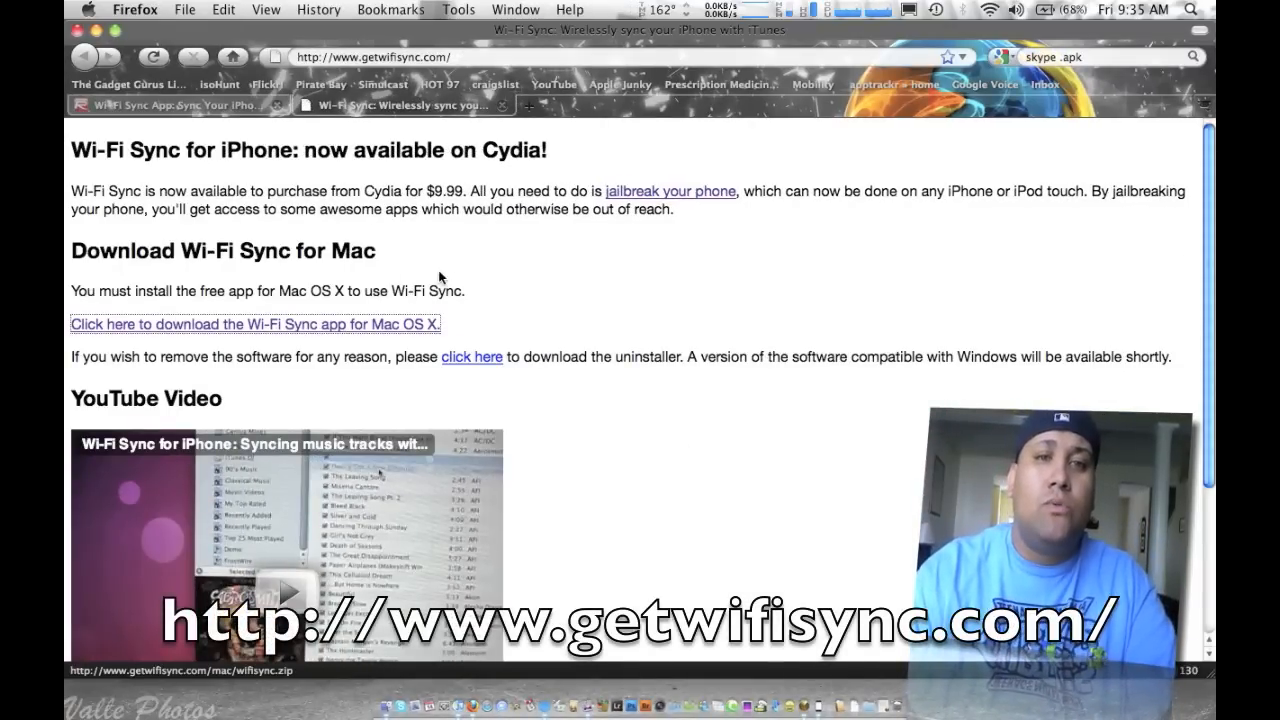
{"action": "scroll", "scroll_direction": "down", "scroll_amount": 3}
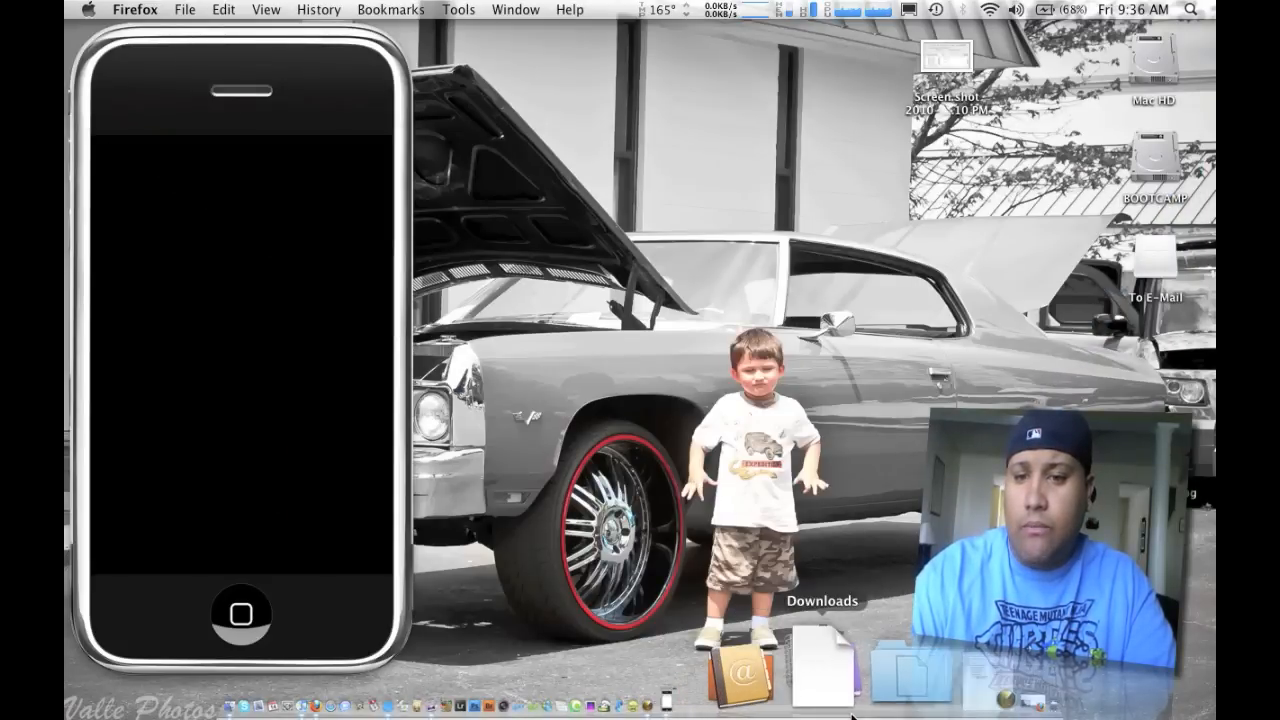
Launch the downloaded Wi-Fi Sync app so its icon shows in the menu bar.
{"action": "left_click", "coordinate": [820, 670]}
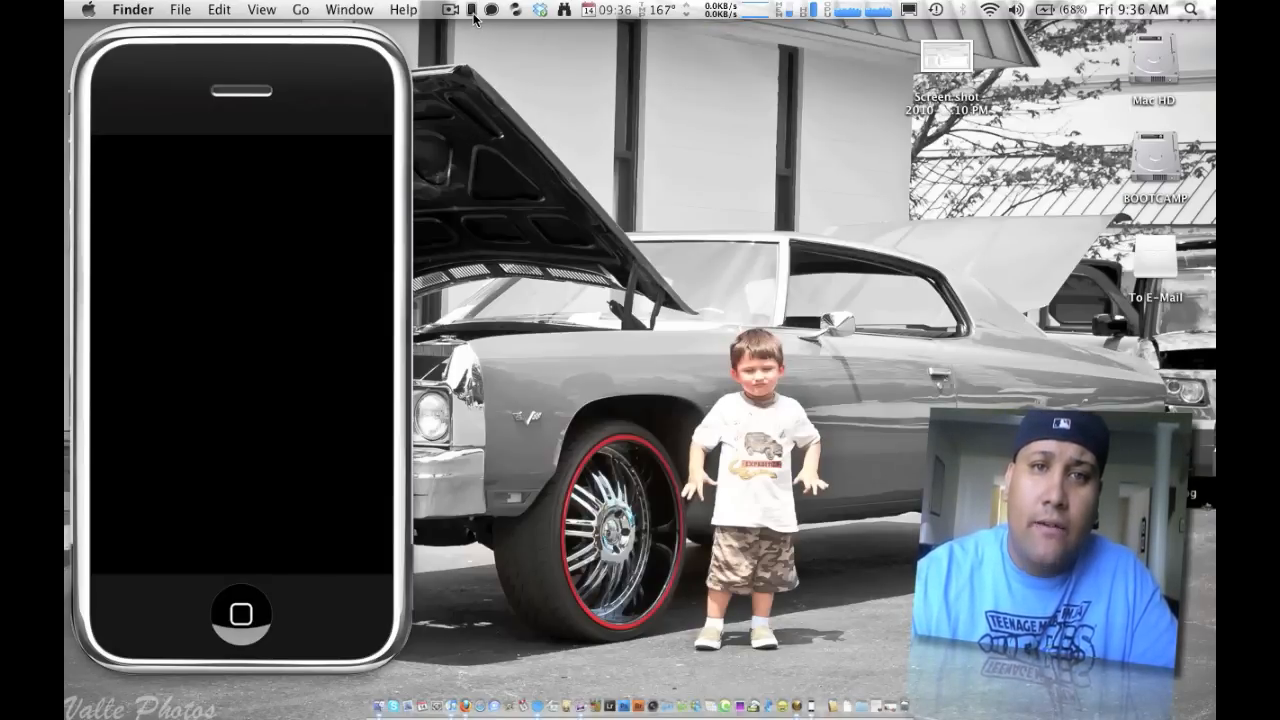
{"action": "left_click", "coordinate": [476, 12]}
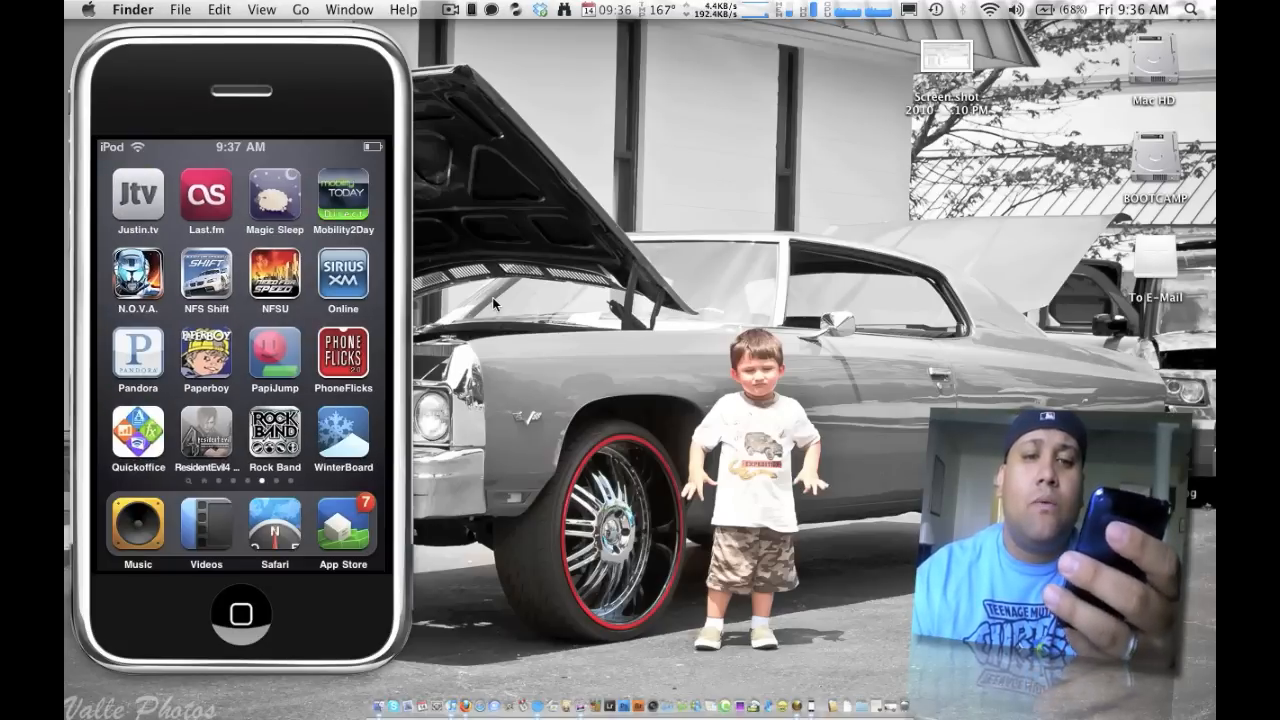
Start Wi-Fi Sync on the iPod so it shows 'Searching for Computer...'.
{"action": "left_click_drag", "start_coordinate": [280, 360], "coordinate": [120, 360]}
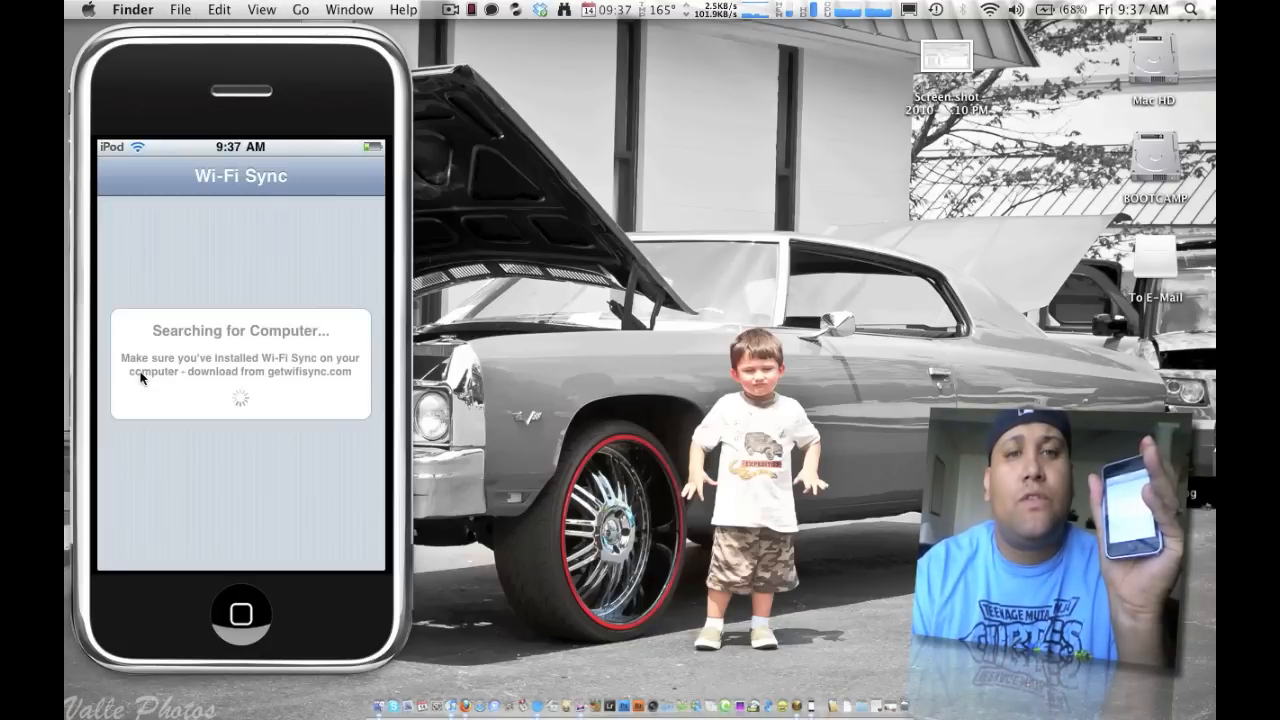
{"action": "mouse_move", "coordinate": [464, 28]}
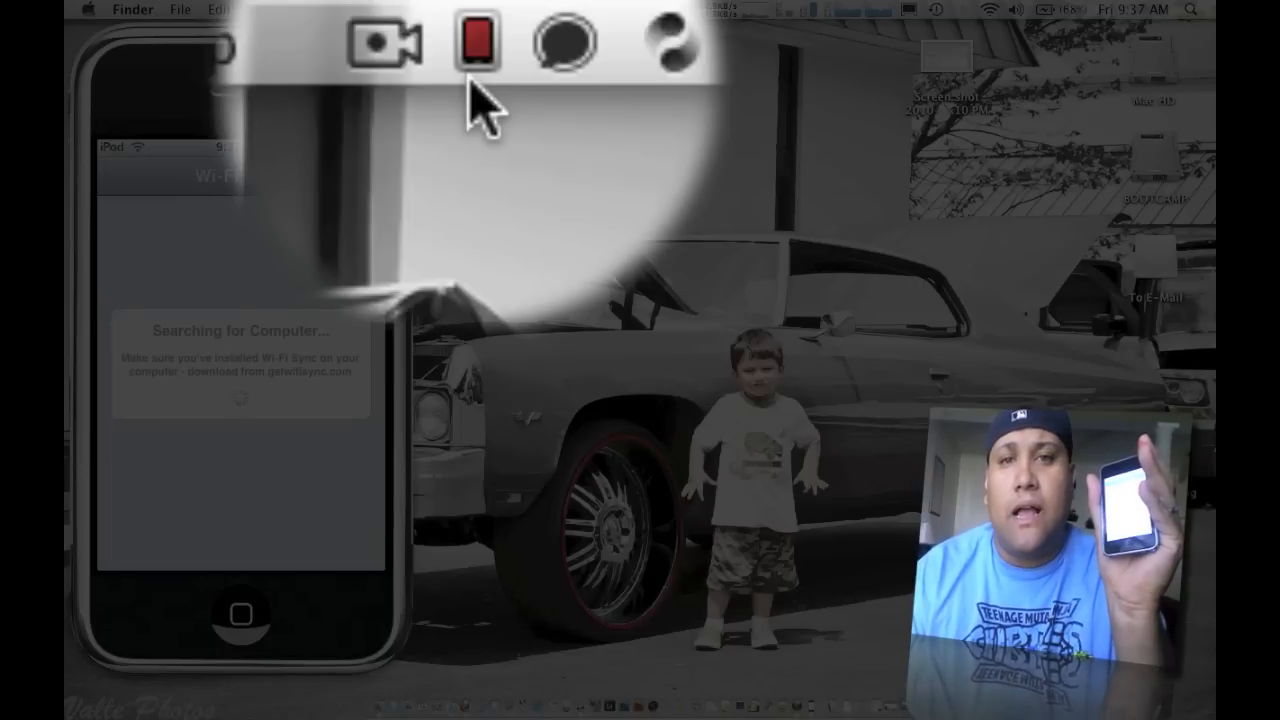
Pair with the iPod from the Wi-Fi Sync menu and accept the request on the iPod.
{"action": "left_click", "coordinate": [476, 44]}
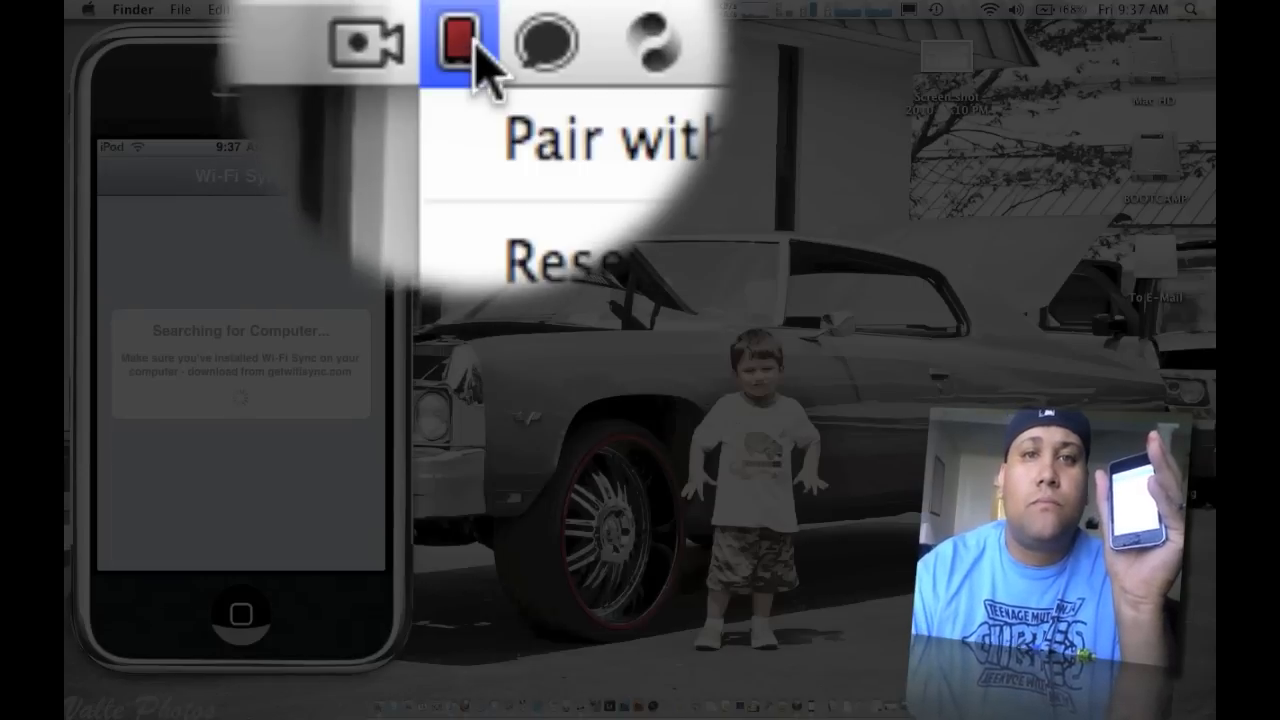
{"action": "left_click", "coordinate": [476, 14]}
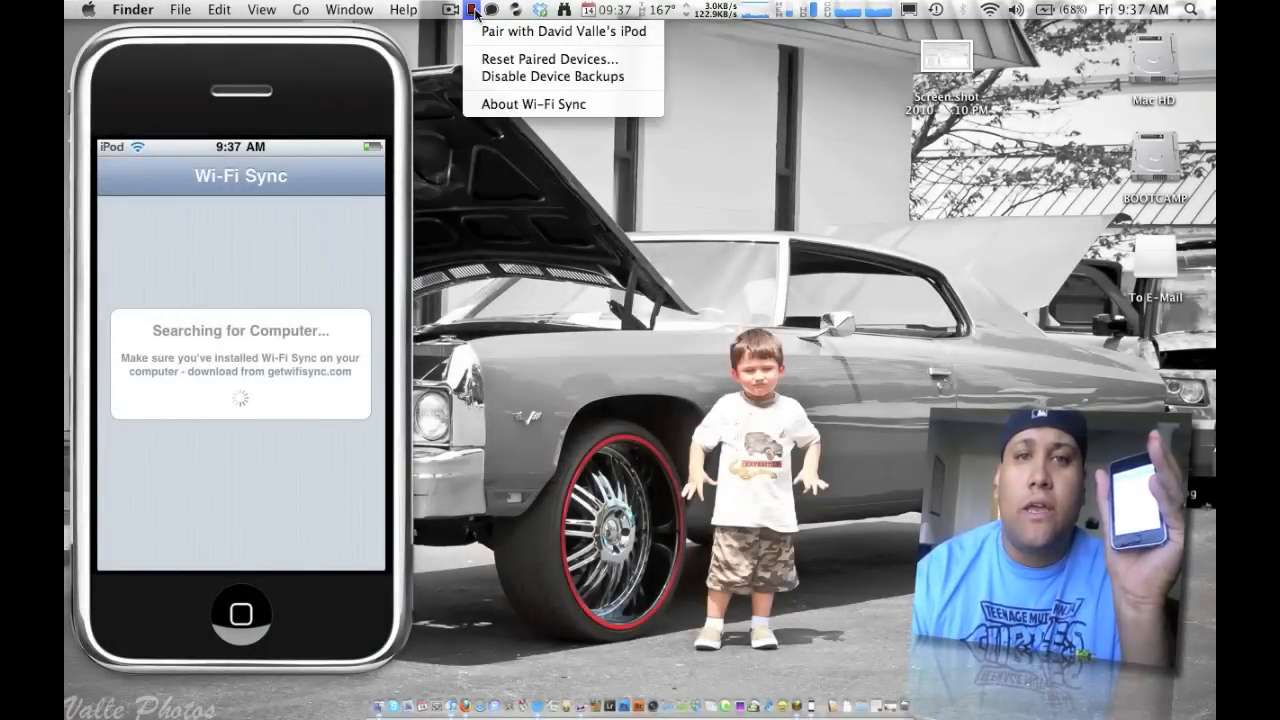
{"action": "mouse_move", "coordinate": [564, 32]}
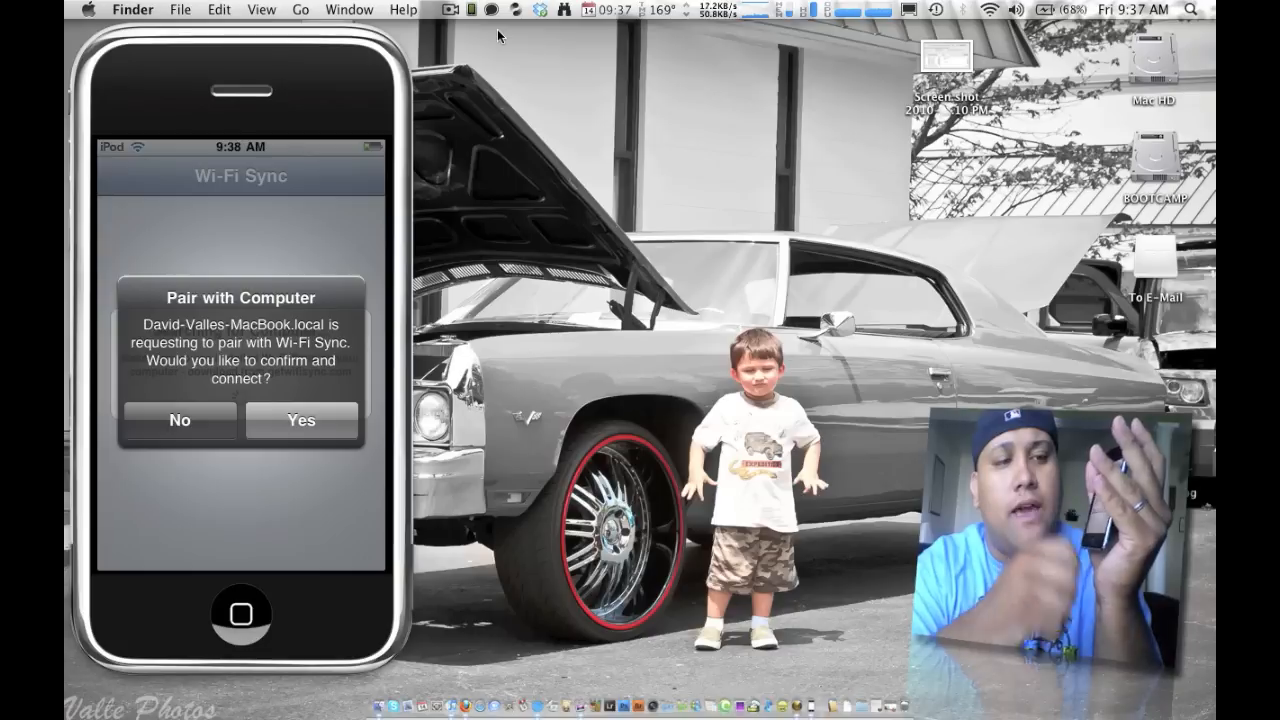
{"action": "left_click", "coordinate": [300, 420]}
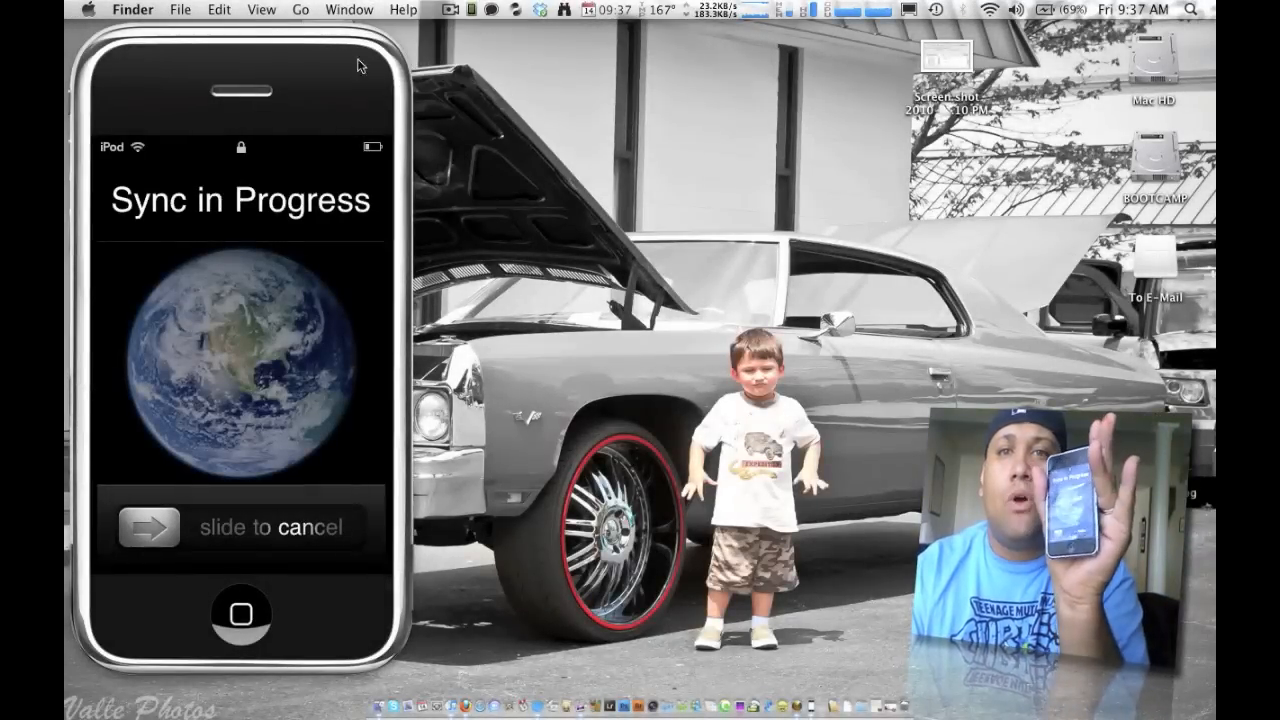
Launch iTunes and show David Valle's iPod Summary page under DEVICES.
{"action": "left_click", "coordinate": [468, 670]}
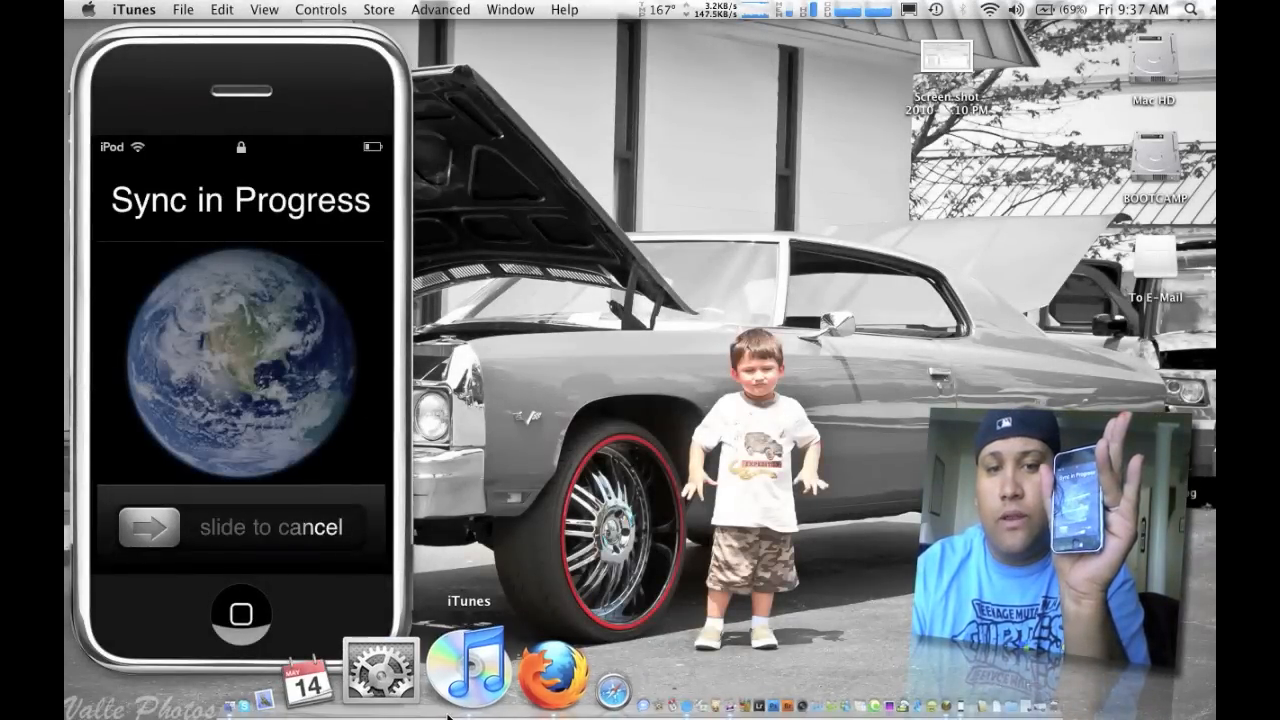
{"action": "left_click", "coordinate": [468, 670]}
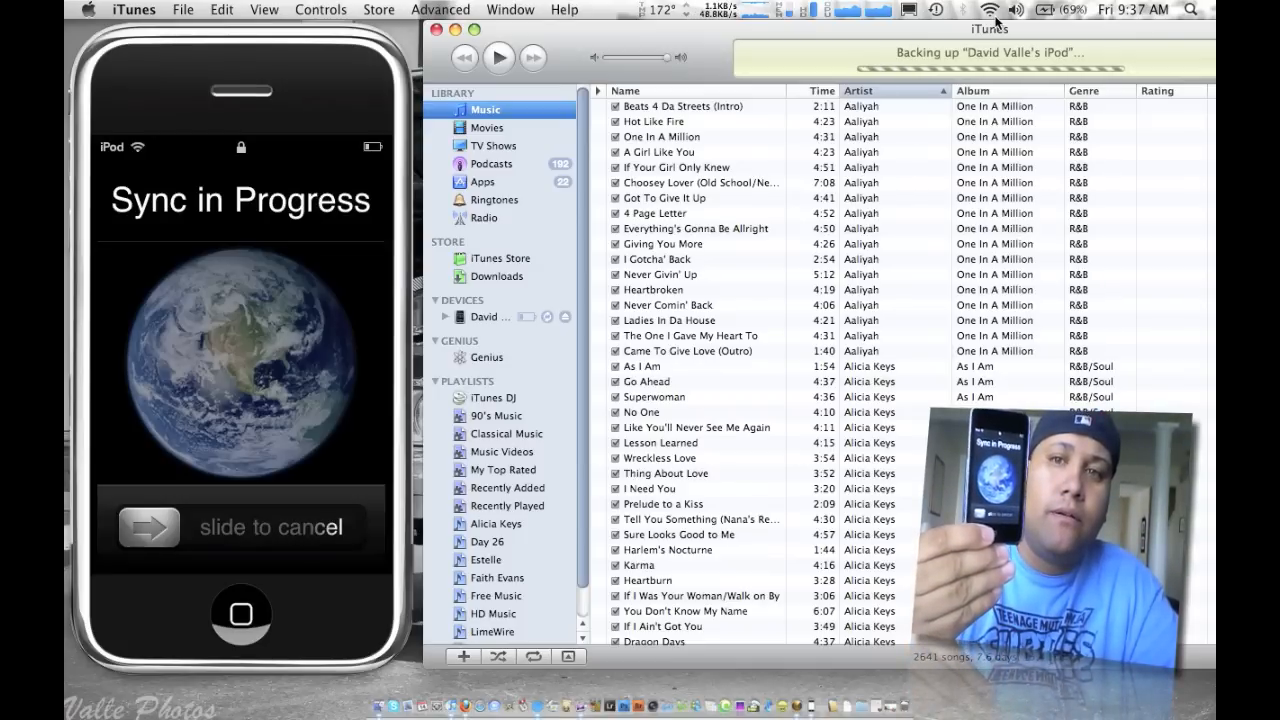
{"action": "left_click", "coordinate": [482, 188]}
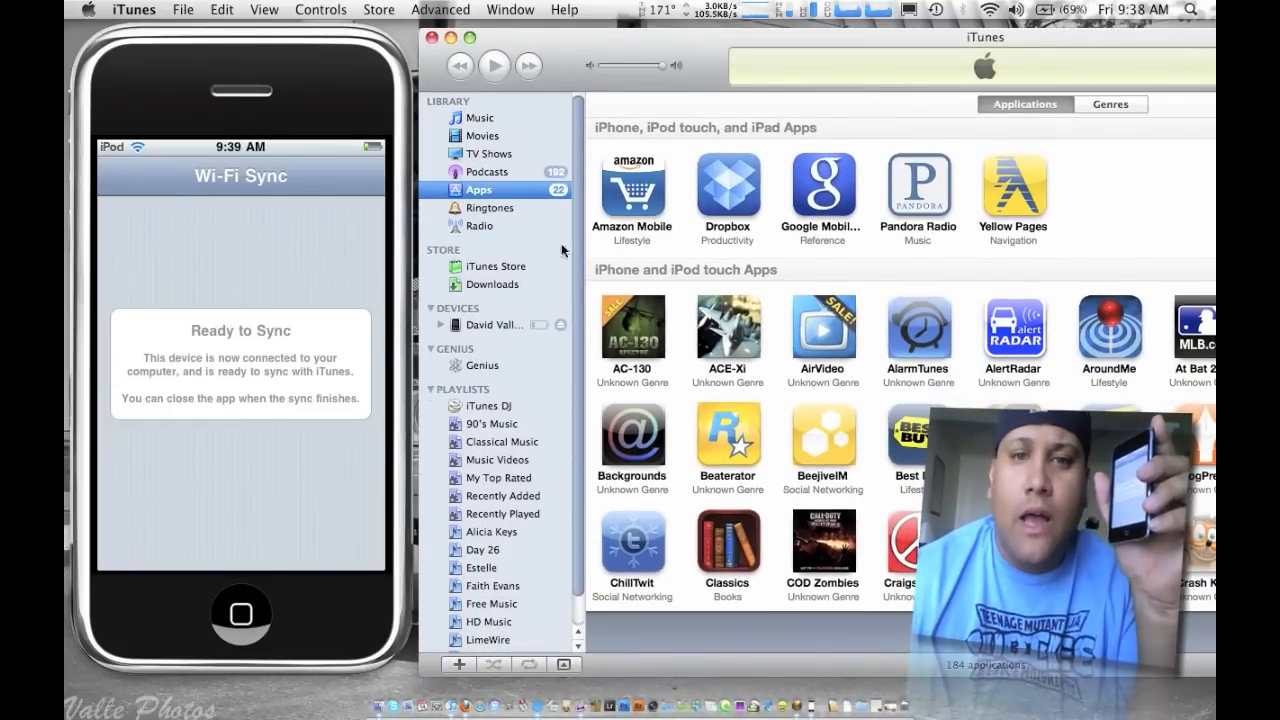
{"action": "left_click", "coordinate": [496, 324]}
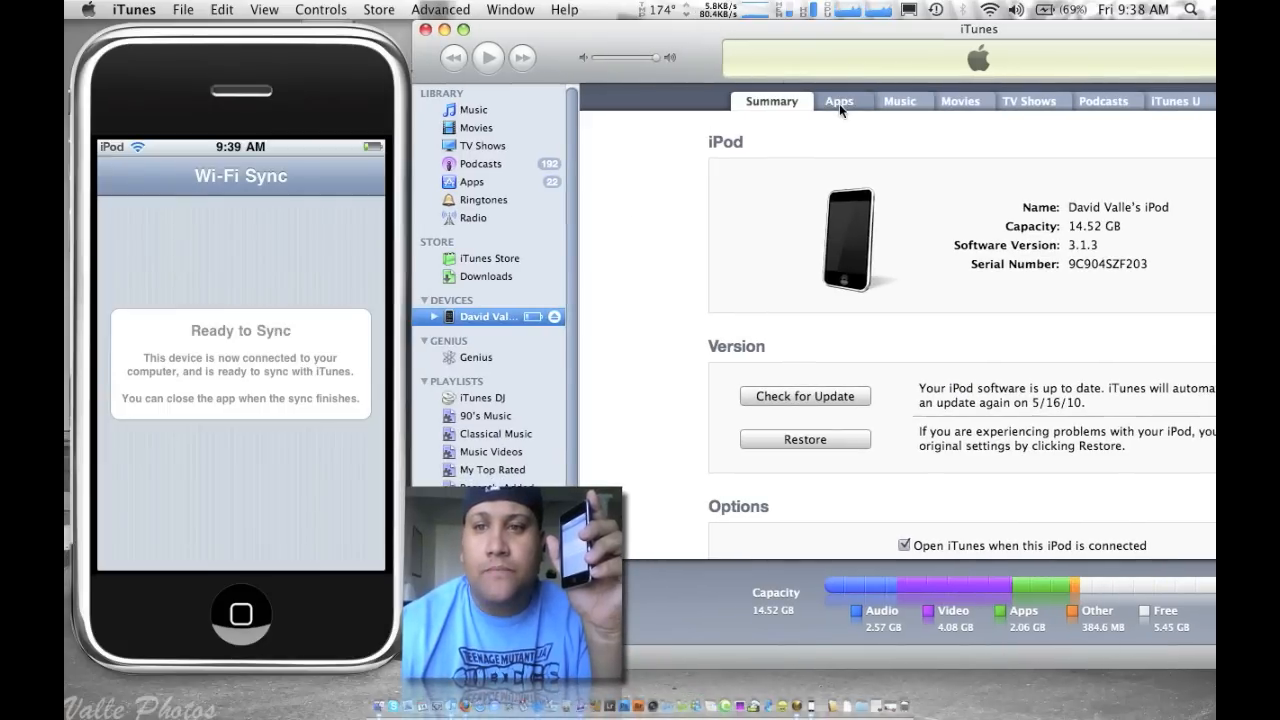
In the iPod's Apps list, tick Bump so it syncs to the device.
{"action": "left_click", "coordinate": [840, 100]}
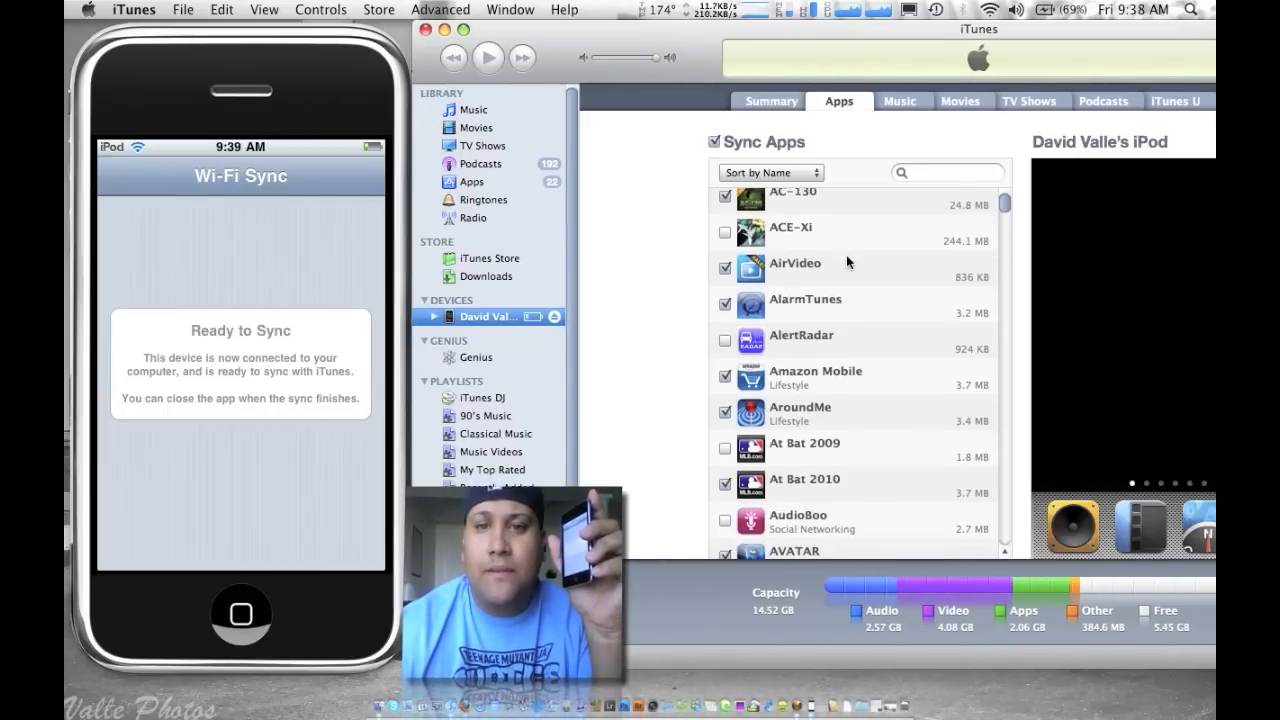
{"action": "scroll", "scroll_direction": "down", "scroll_amount": 3}
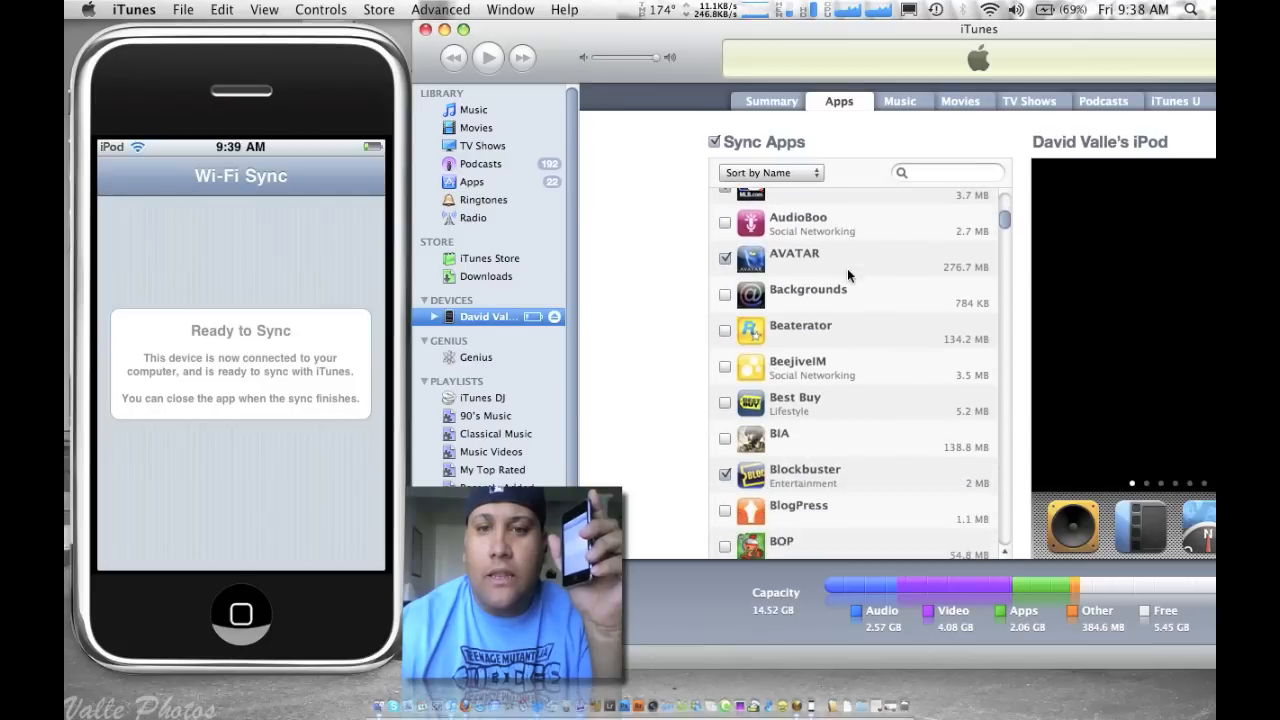
{"action": "scroll", "scroll_direction": "down", "scroll_amount": 3}
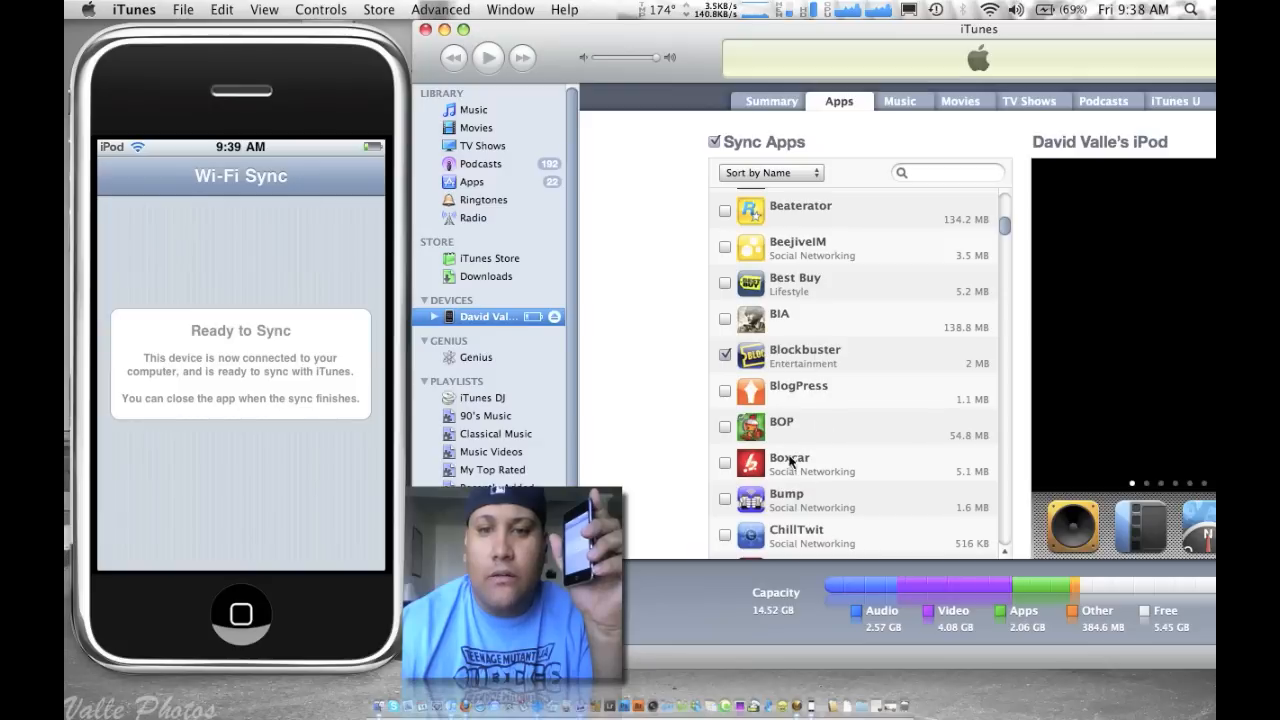
{"action": "scroll", "scroll_direction": "down", "scroll_amount": 3}
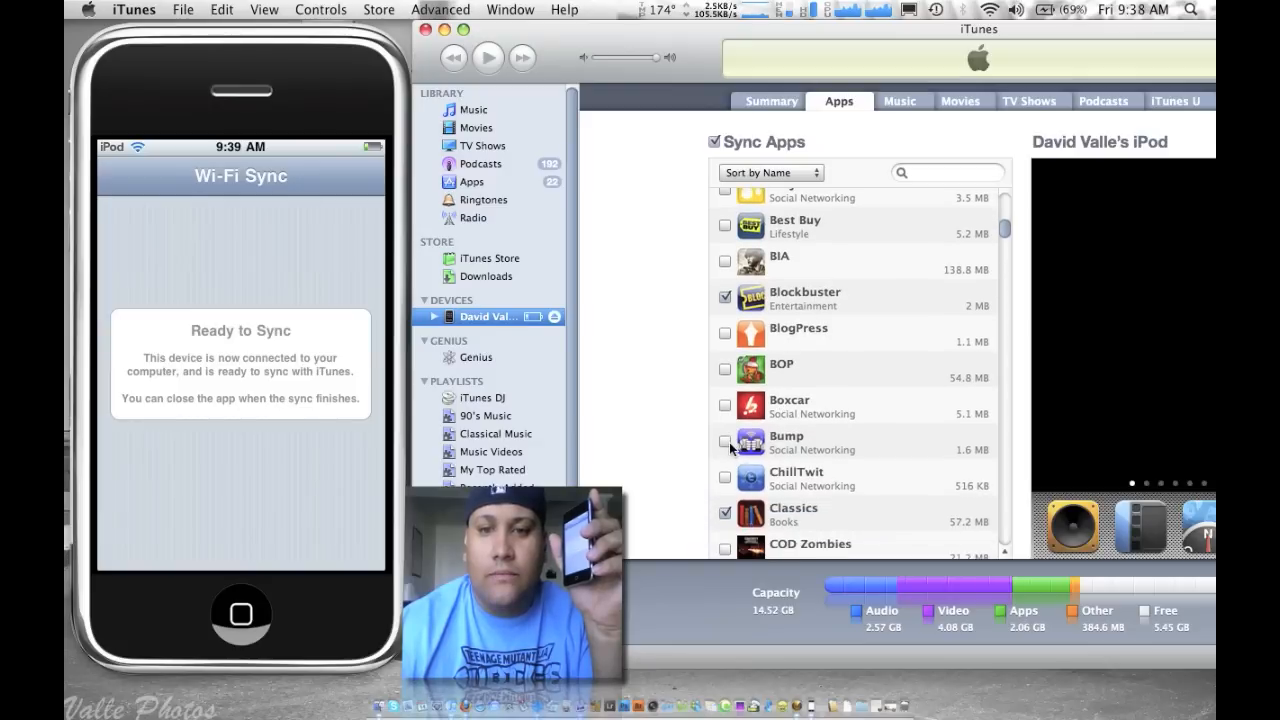
{"action": "left_click", "coordinate": [724, 442]}
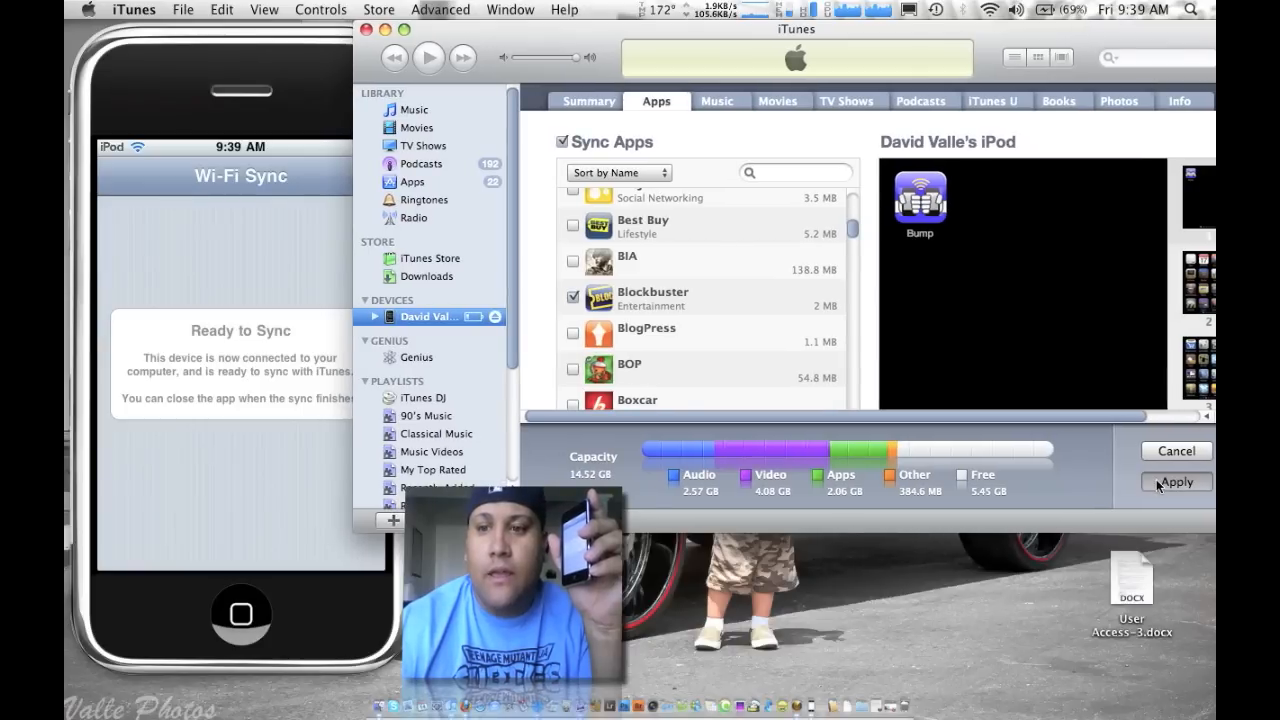
Apply the Bump selection and let the iPod sync run to completion.
{"action": "left_click", "coordinate": [1176, 482]}
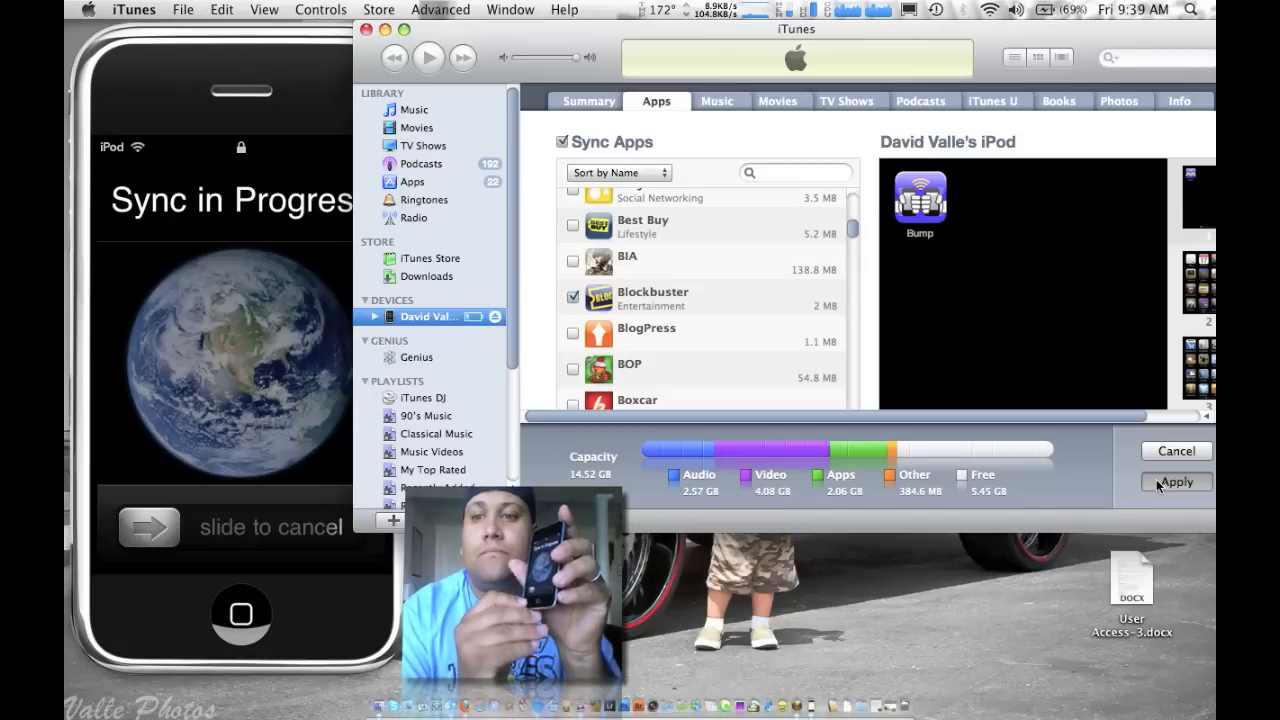
{"action": "left_click", "coordinate": [1176, 480]}
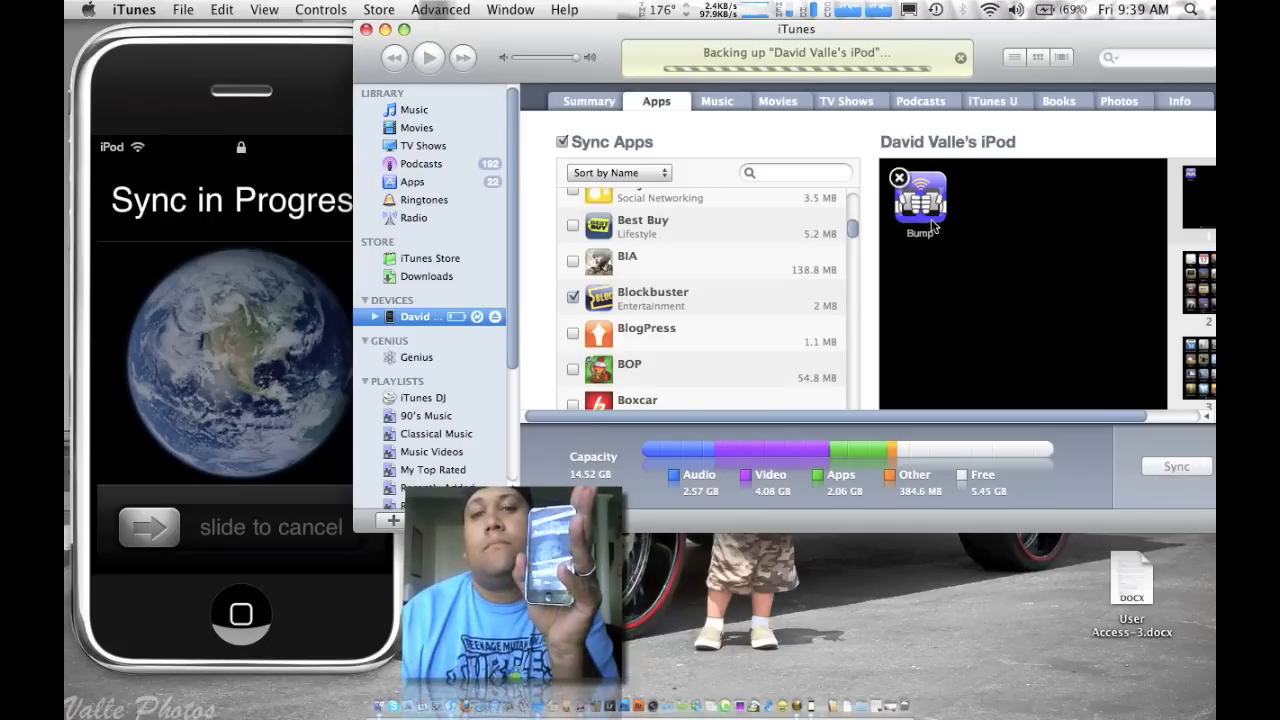
{"action": "mouse_move", "coordinate": [1056, 36]}
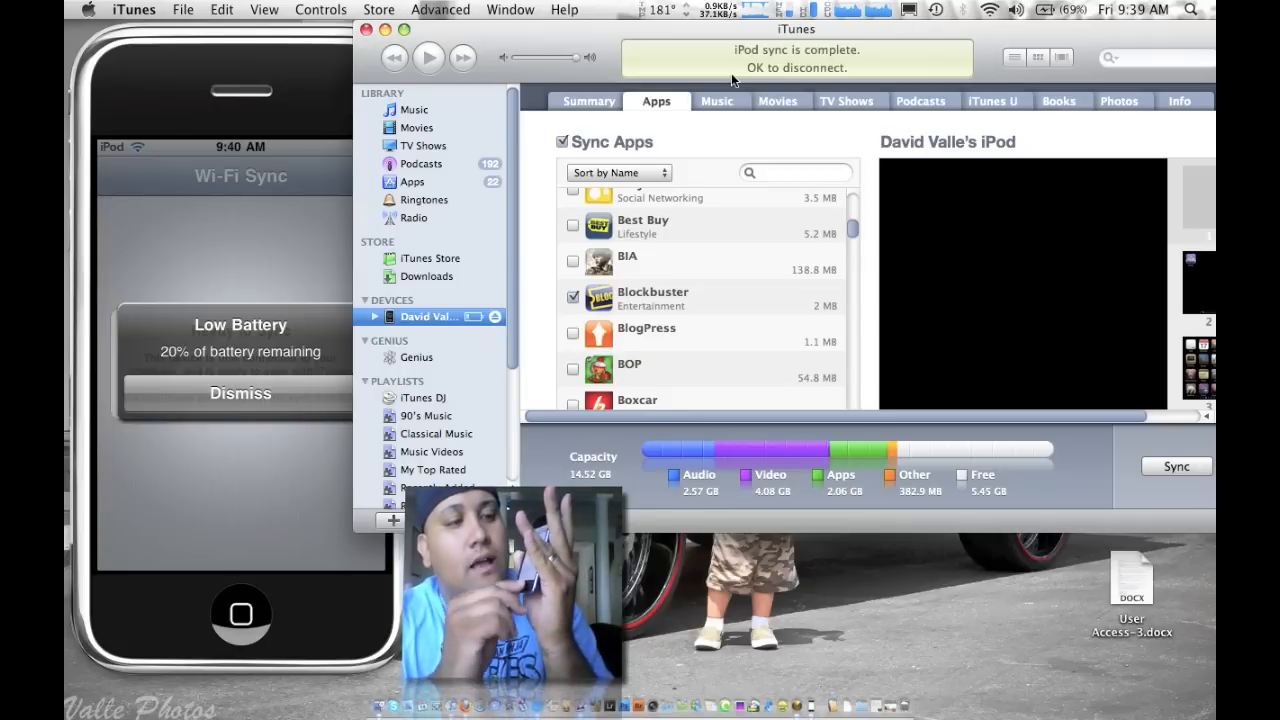
Dismiss the Low Battery alert, quit iTunes and check the Wi-Fi Sync device status.
{"action": "left_click", "coordinate": [240, 392]}
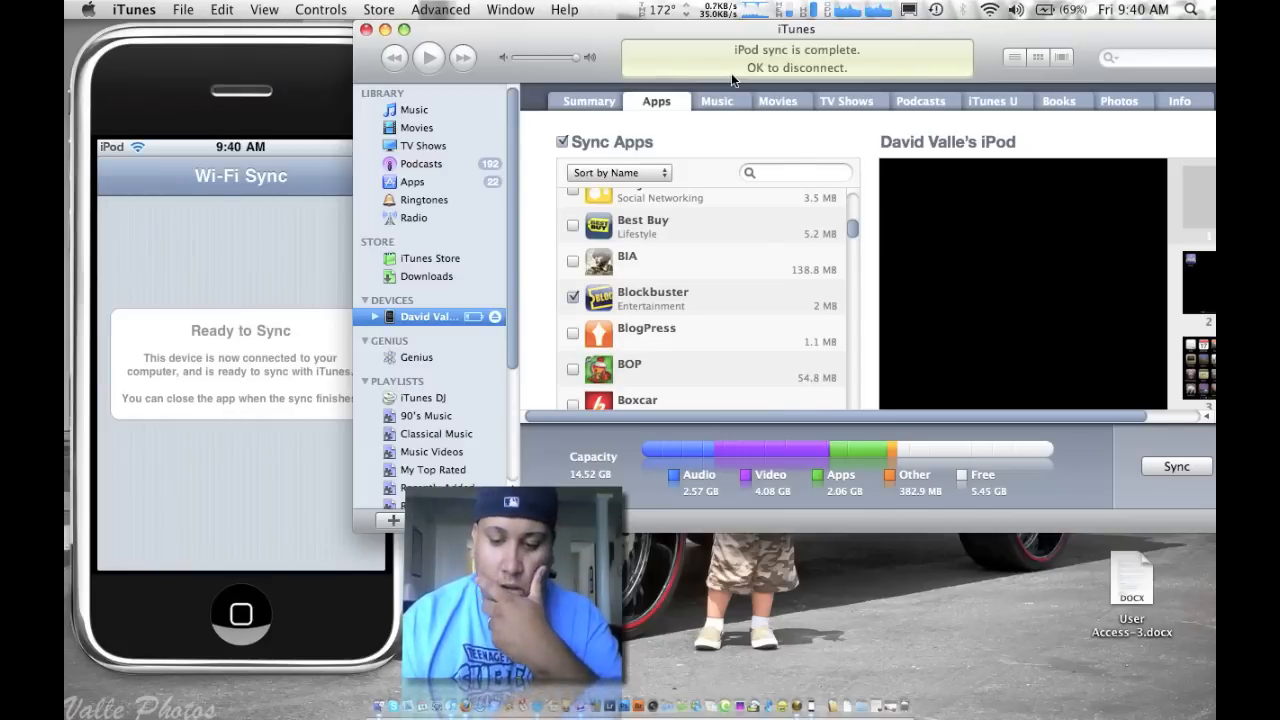
{"action": "left_click", "coordinate": [408, 108]}
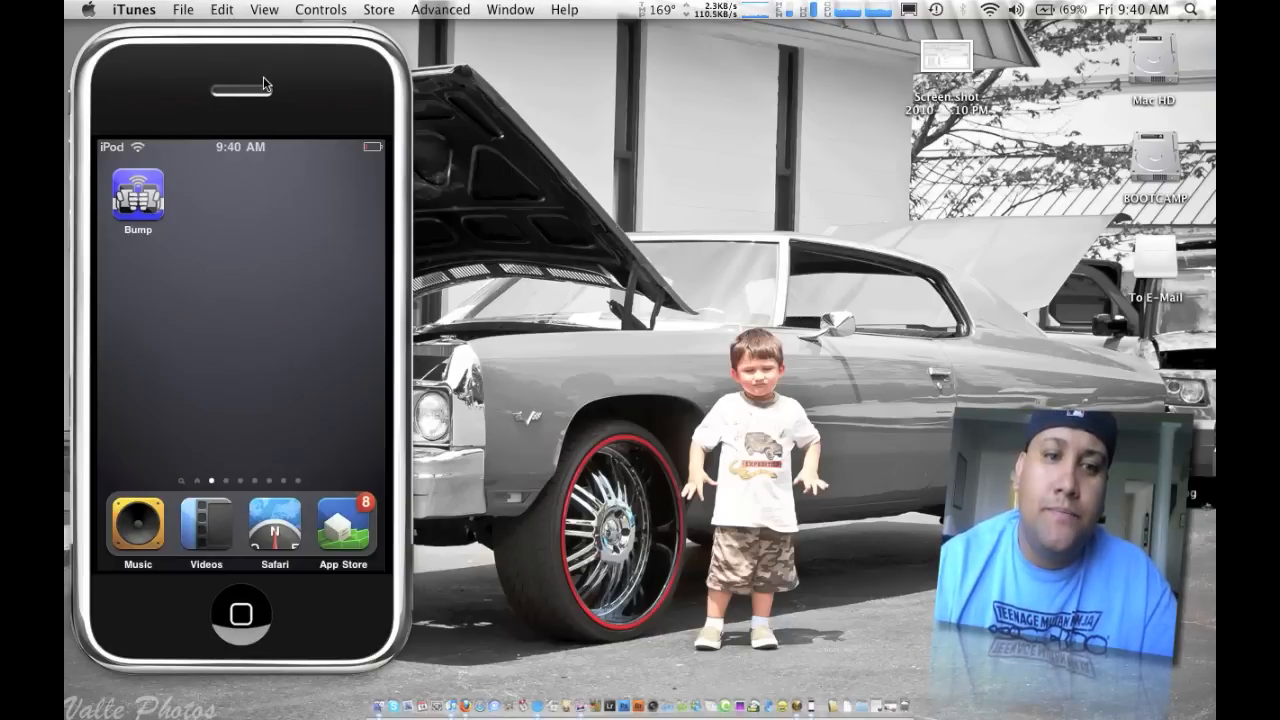
{"action": "left_click", "coordinate": [472, 8]}
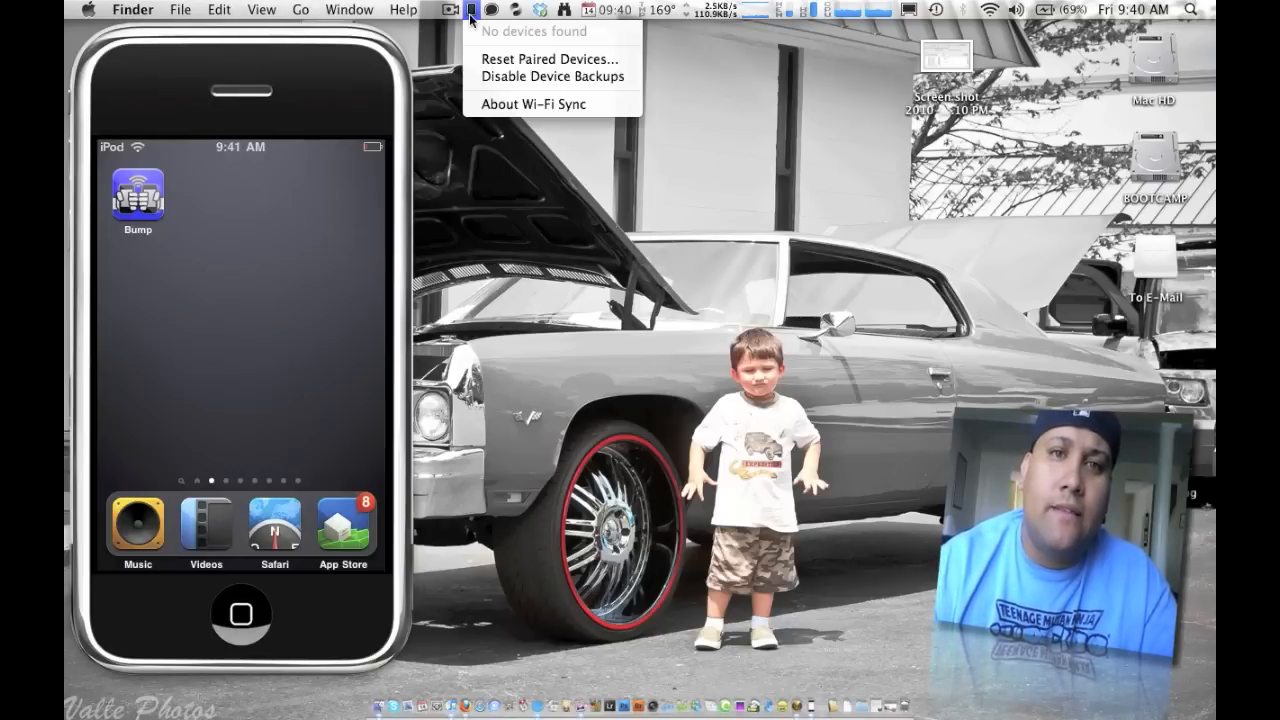